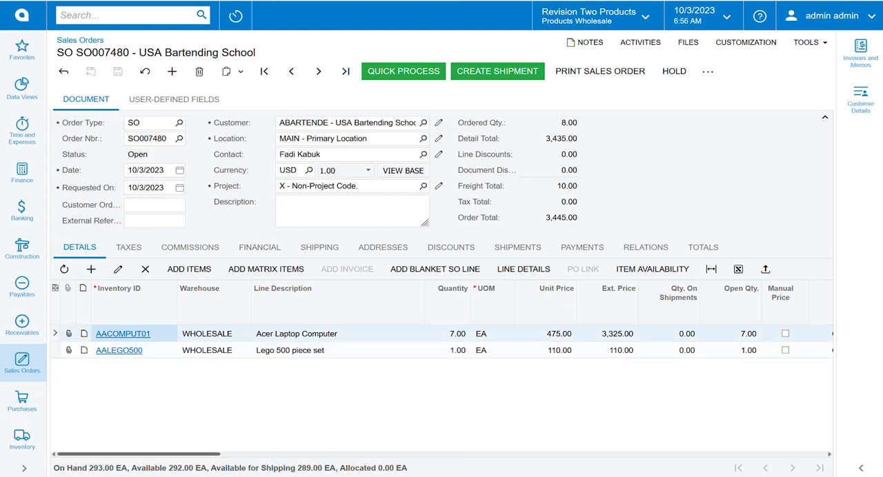
# Try a discount on the Lego line, then discard the unsaved change
pyautogui.hscroll(3)
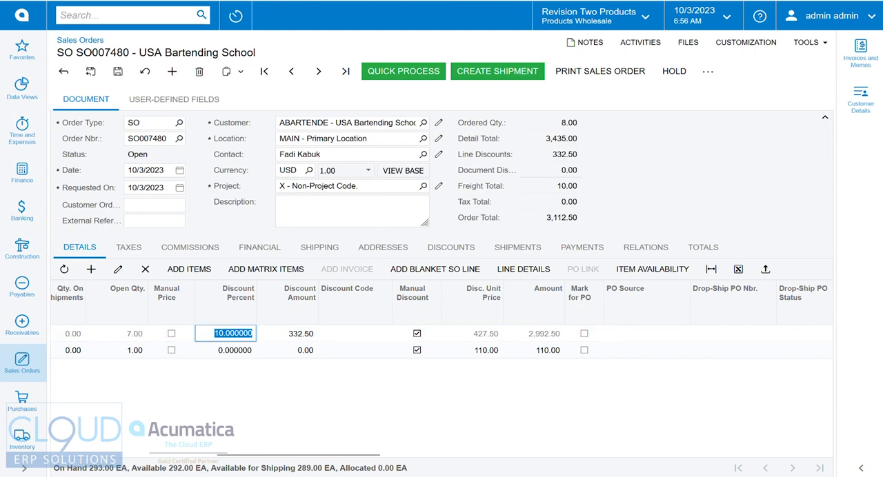
pyautogui.click(227, 349)
pyautogui.write('5.000000')
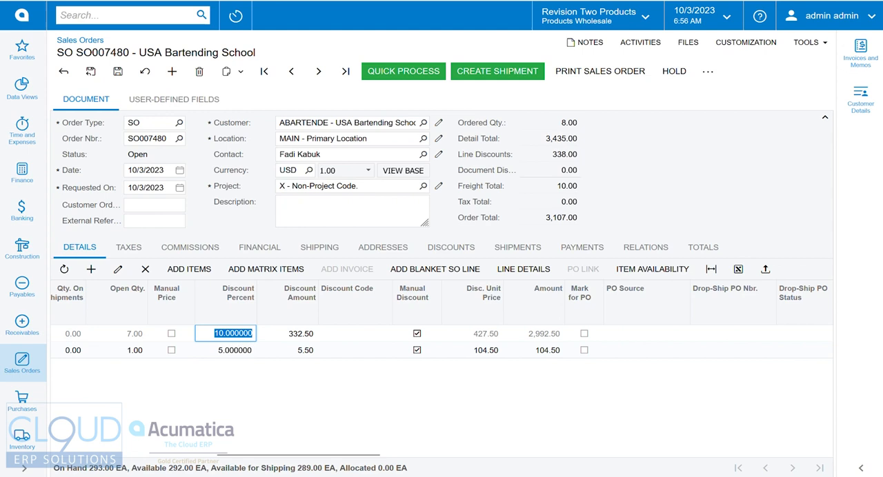
pyautogui.click(224, 350)
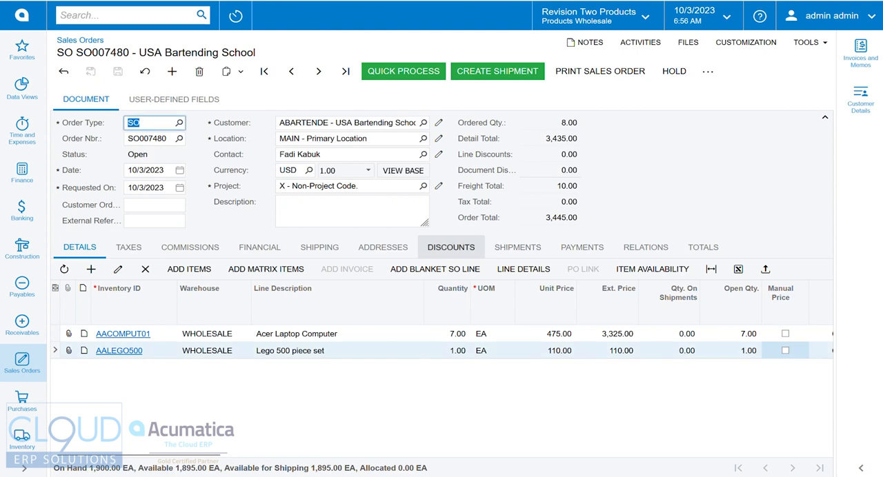
# Add a document discount row DOC000000 seq 0001 at 10%, total 3,101.50
pyautogui.click(451, 247)
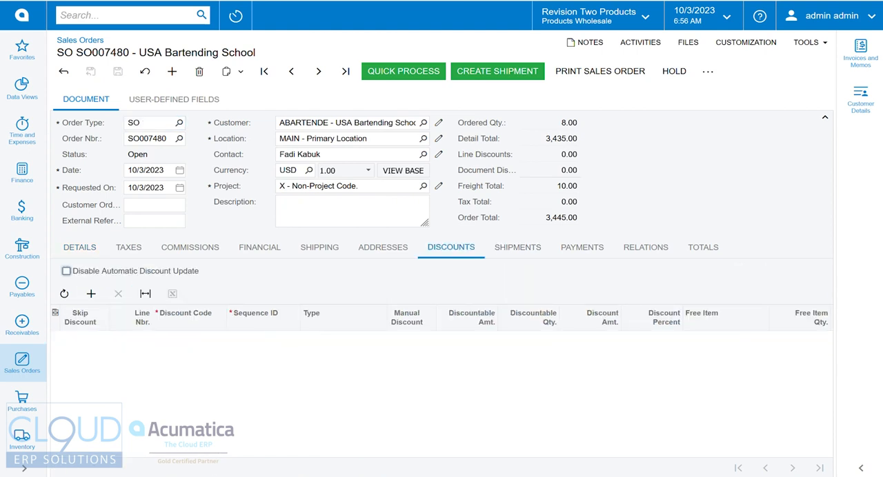
pyautogui.click(91, 293)
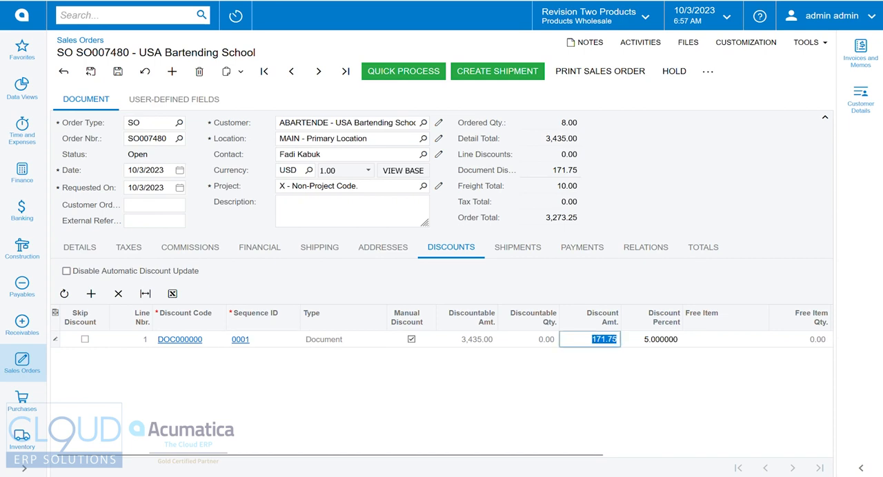
pyautogui.write('200')
pyautogui.click(652, 339)
pyautogui.write('10.000000')
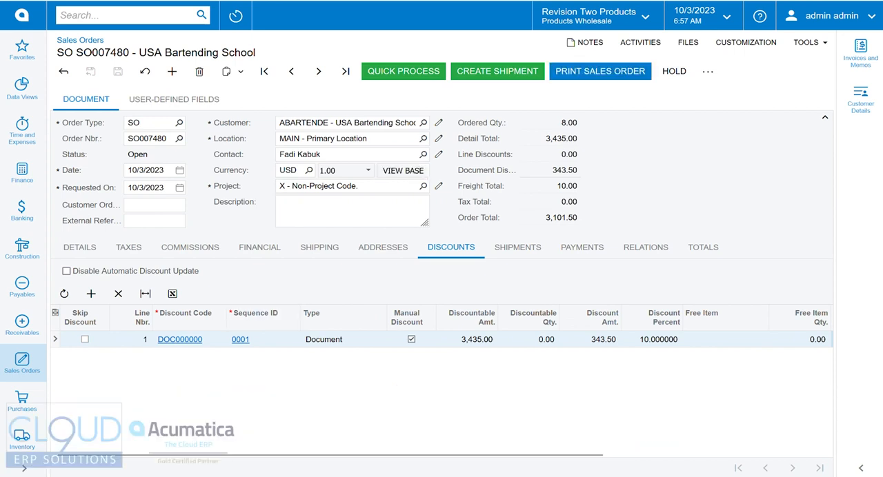
# Preview the printed sales order report for SO007480 and scroll through it
pyautogui.click(598, 71)
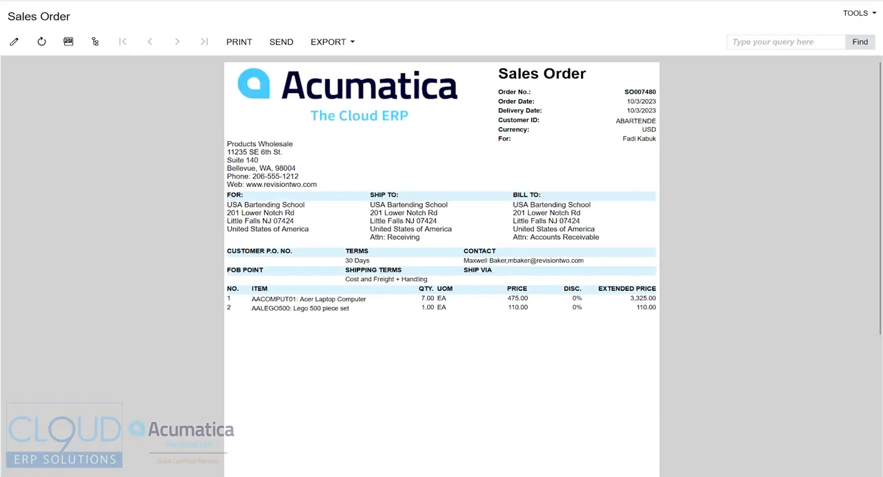
pyautogui.scroll(-3)
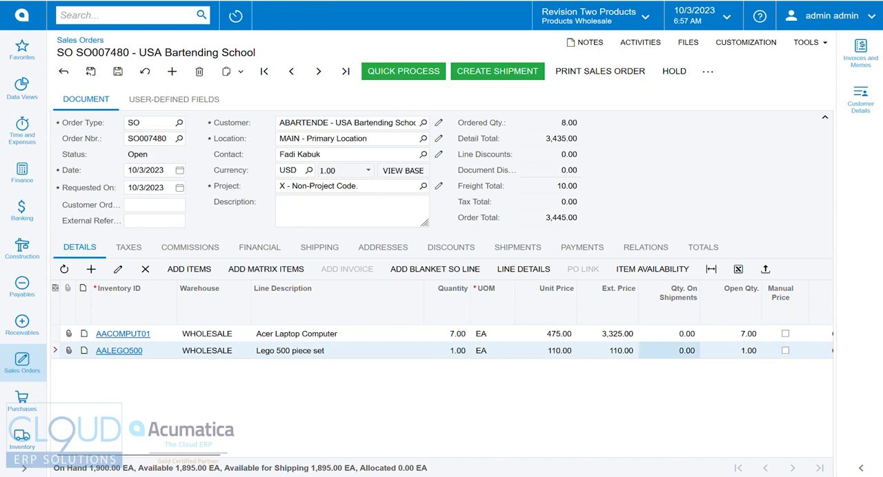
# Set Discount Percent 10 on the AACOMPUT01 laptop line, total 3,112.50
pyautogui.hscroll(3)
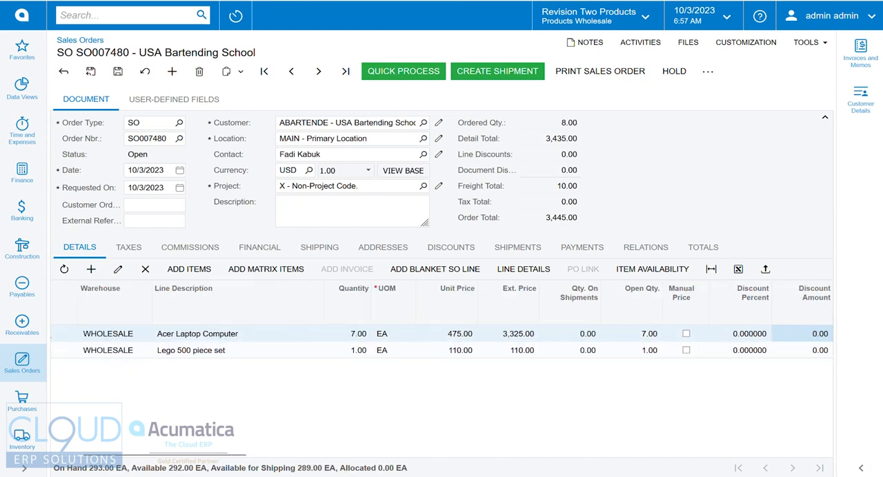
pyautogui.click(749, 334)
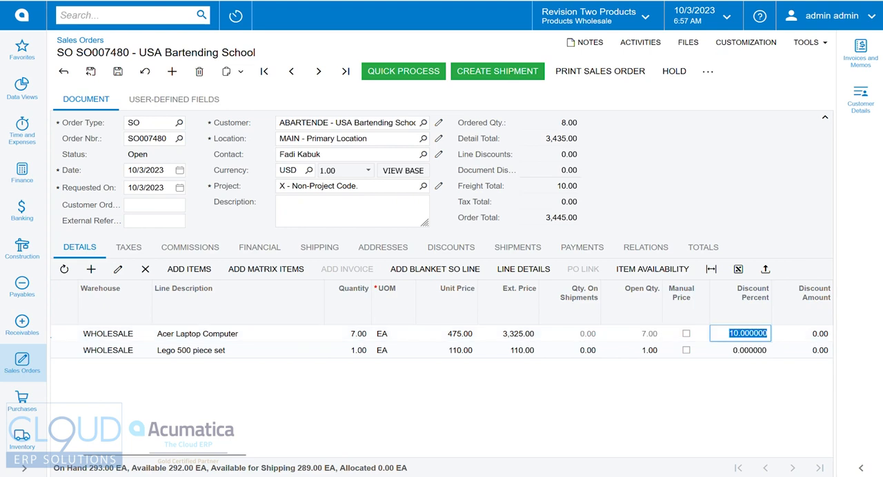
pyautogui.press('Tab')
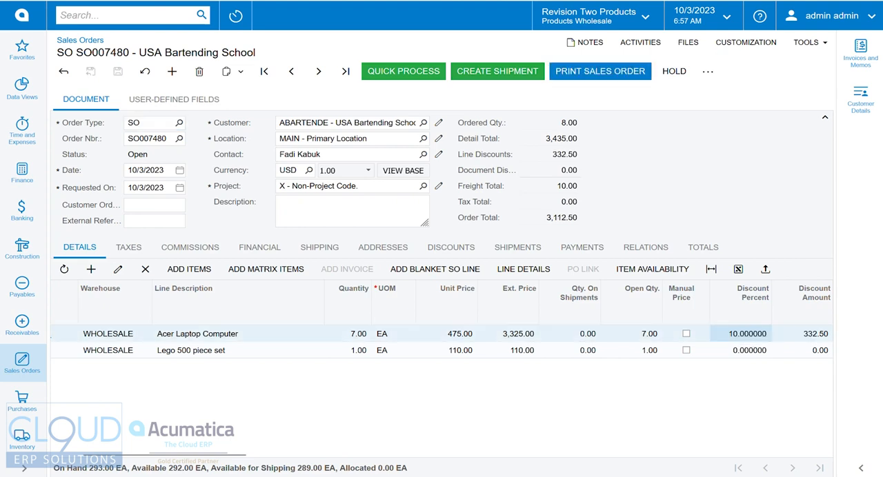
# Review the printed report showing the 10% laptop discount and 3,112.50 total
pyautogui.click(599, 72)
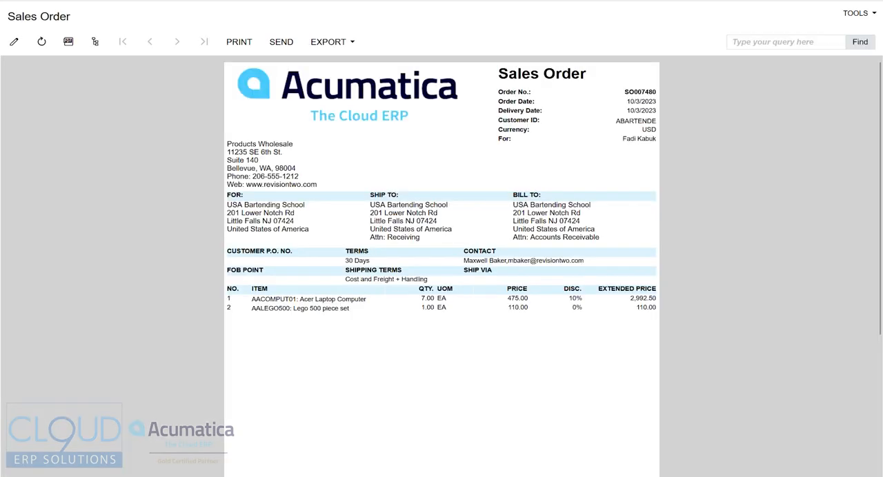
pyautogui.scroll(-3)
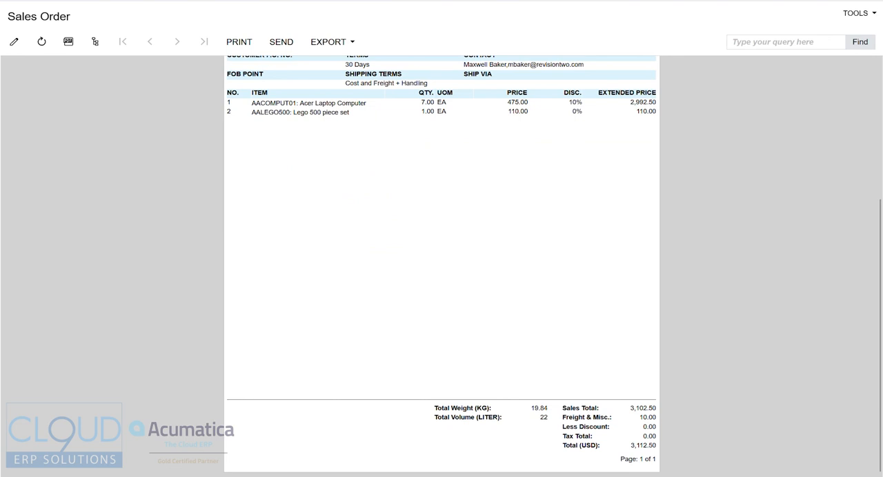
pyautogui.doubleClick(585, 426)
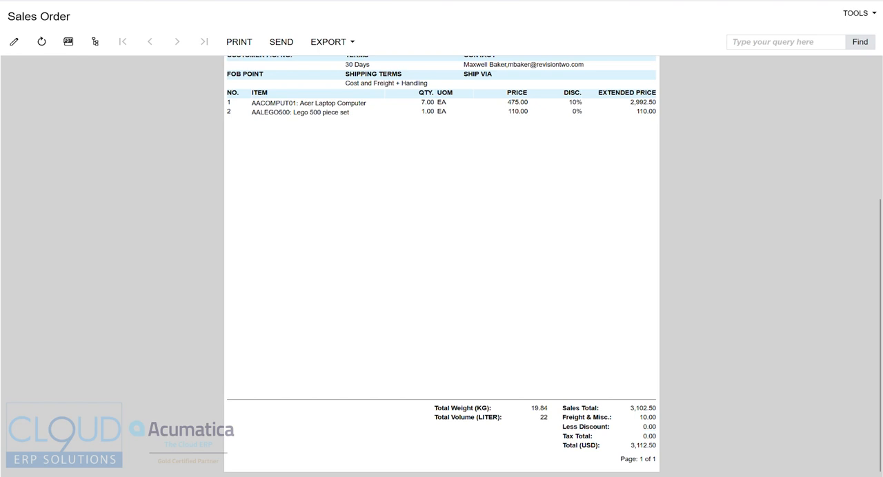
pyautogui.scroll(3)
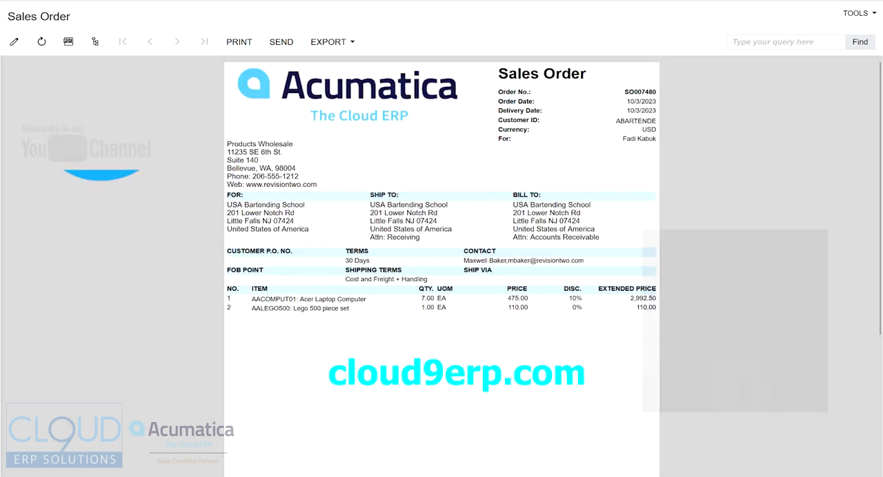